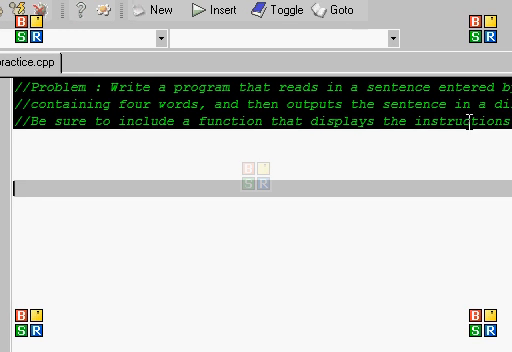
Add #include <iostream> and #include <string> at the top of the source file
{"action": "scroll", "scroll_direction": "right", "scroll_amount": 3}
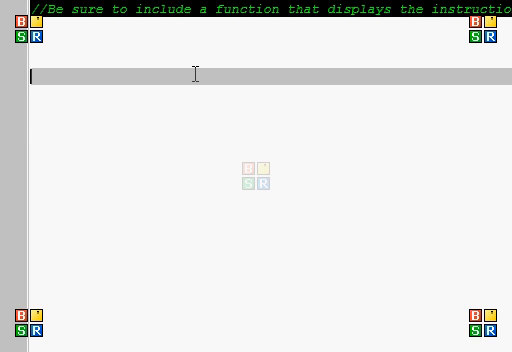
{"action": "type", "text": "#incldu"}
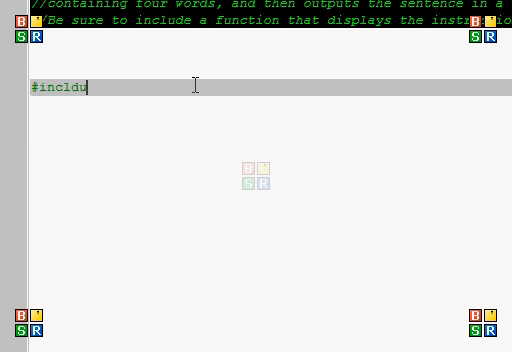
{"action": "key", "text": "BackSpace"}
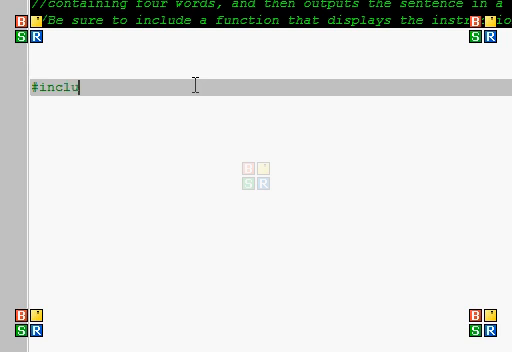
{"action": "type", "text": "de <i"}
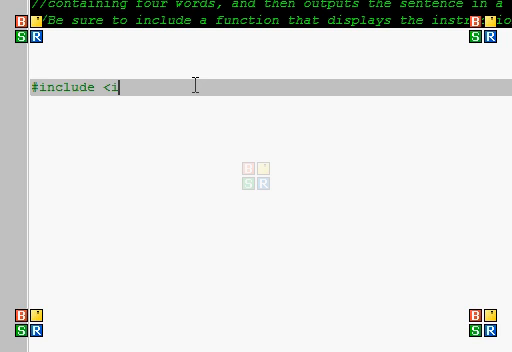
{"action": "type", "text": "ostream>"}
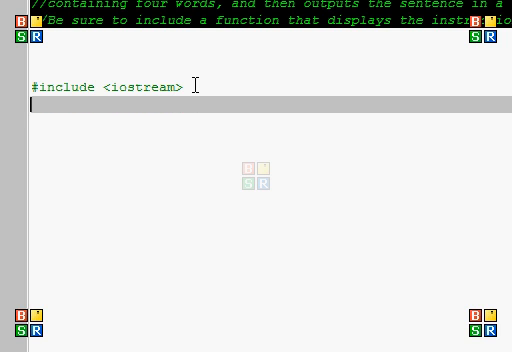
{"action": "type", "text": "#include"}
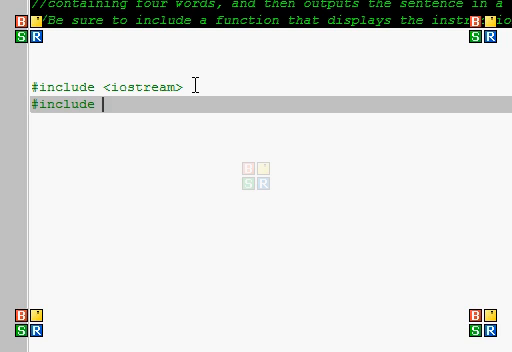
{"action": "type", "text": "<string>"}
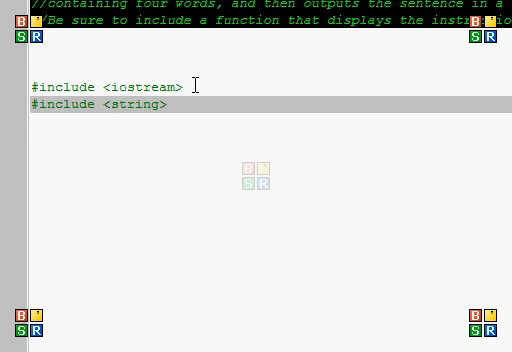
Declare the void instructions() prototype, add using namespace std, and open int main()
{"action": "type", "text": "void"}
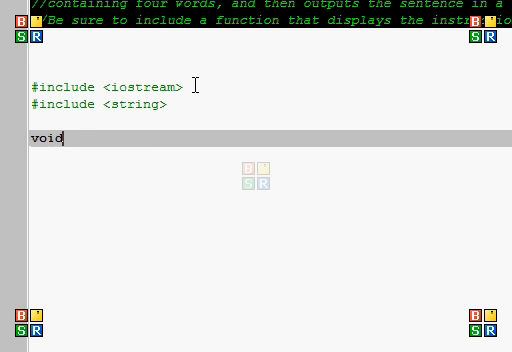
{"action": "type", "text": "in"}
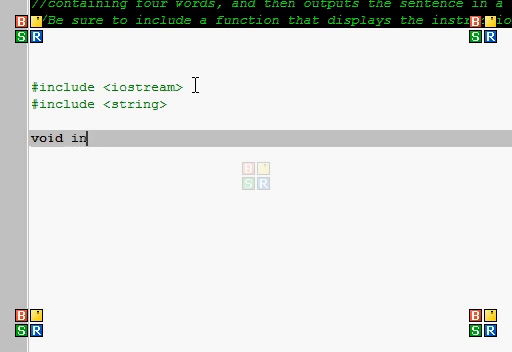
{"action": "type", "text": "structions();"}
{"action": "type", "text": "using"}
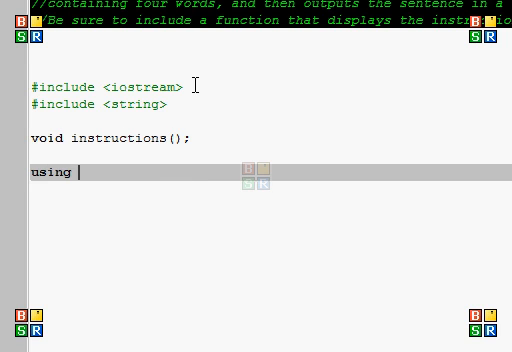
{"action": "type", "text": "namespace std;"}
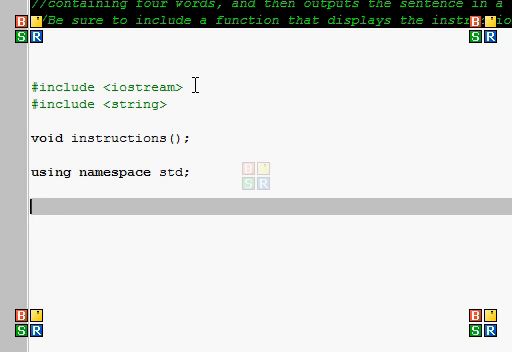
{"action": "type", "text": "int main()"}
{"action": "type", "text": "{"}
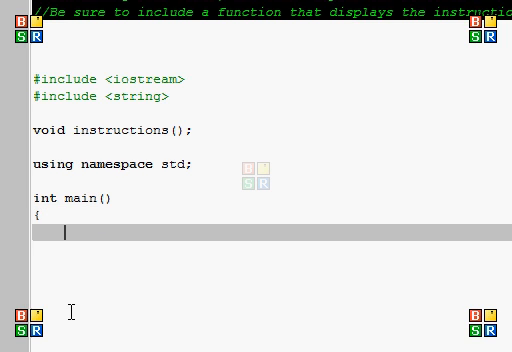
Call instructions() in main and begin defining void instructions() with a cout statement
{"action": "scroll", "scroll_direction": "down", "scroll_amount": 3}
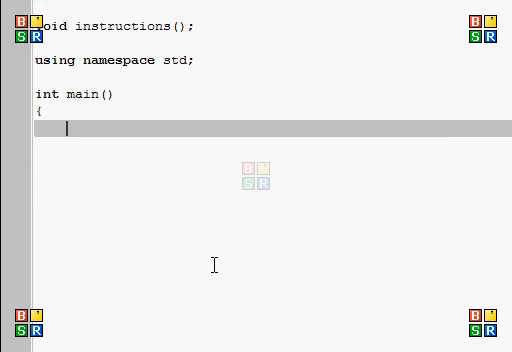
{"action": "type", "text": "instructions();"}
{"action": "type", "text": "}"}
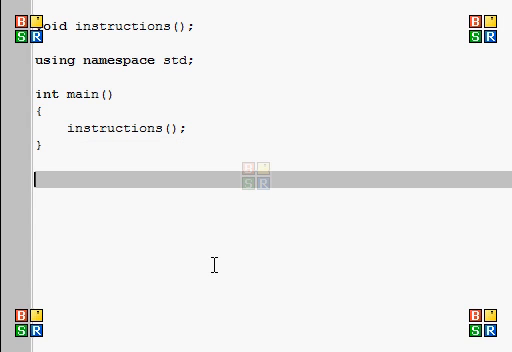
{"action": "type", "text": "void"}
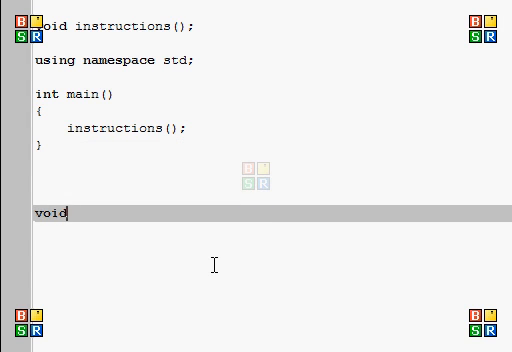
{"action": "type", "text": "instructions("}
{"action": "type", "text": "{"}
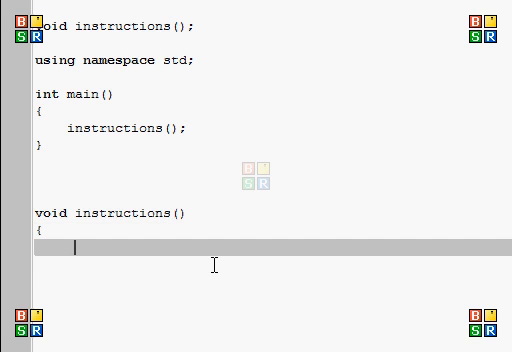
{"action": "type", "text": "cout << \""}
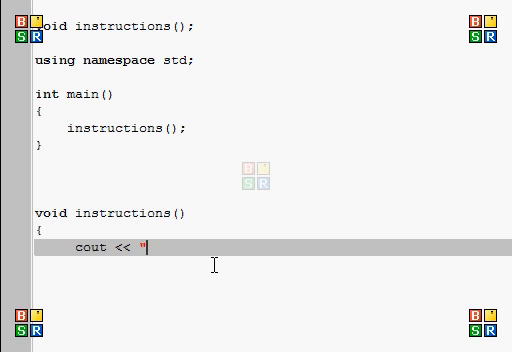
Make the cout print "This program prompts you to enter a sentence"
{"action": "type", "text": "Ente"}
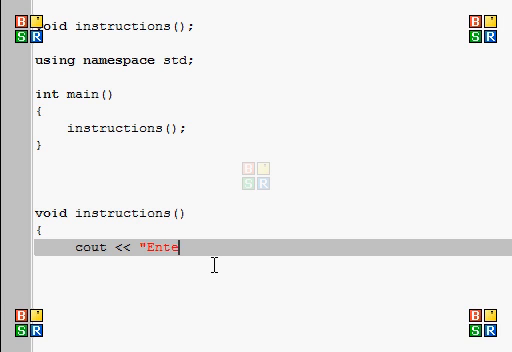
{"action": "key", "text": "backspace"}
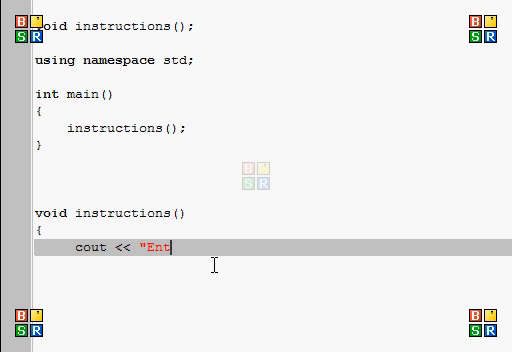
{"action": "key", "text": "Backspace"}
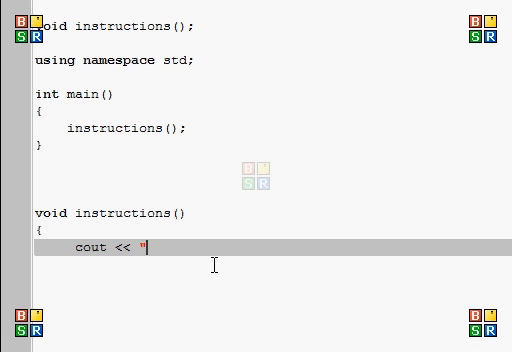
{"action": "type", "text": "This progrma"}
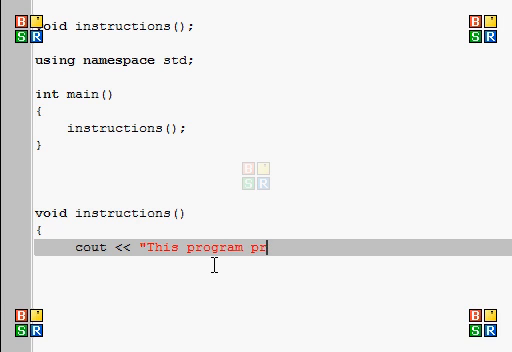
{"action": "type", "text": "ompts y"}
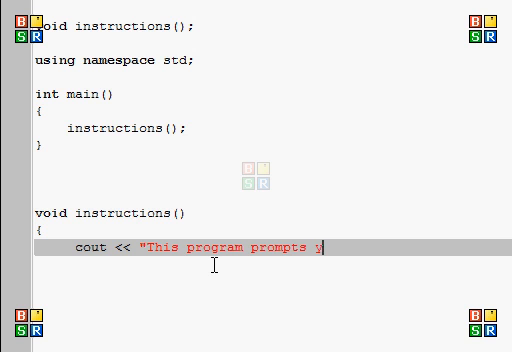
{"action": "type", "text": "ou to enter a sen"}
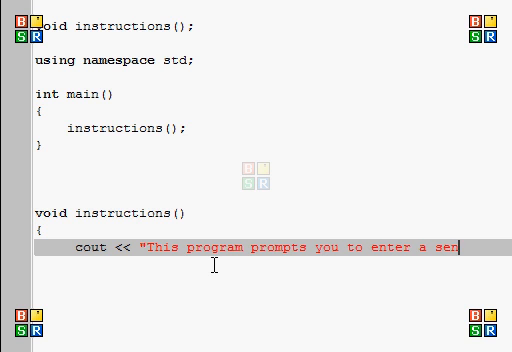
{"action": "type", "text": "tence"}
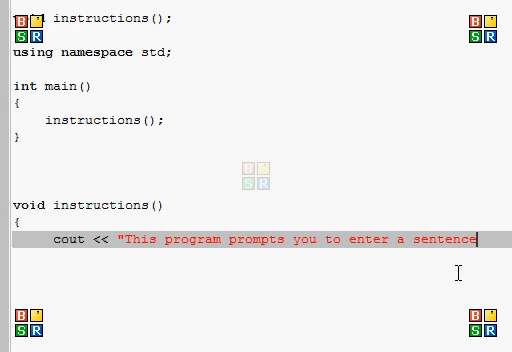
{"action": "scroll", "scroll_direction": "down", "scroll_amount": 3}
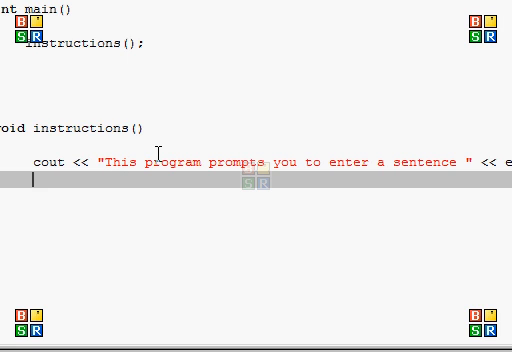
Add cout << "containing 4 words and it rearranges the order." to instructions()
{"action": "type", "text": "cout << \""}
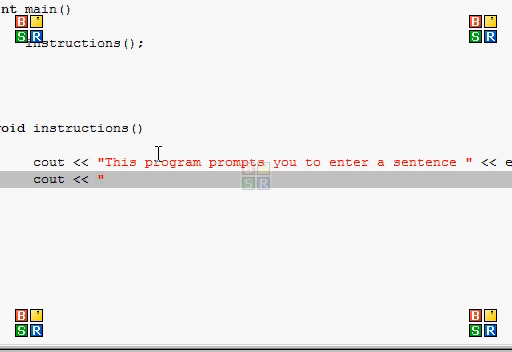
{"action": "type", "text": "and"}
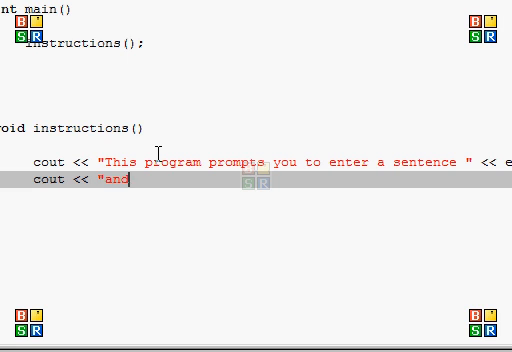
{"action": "type", "text": "containi"}
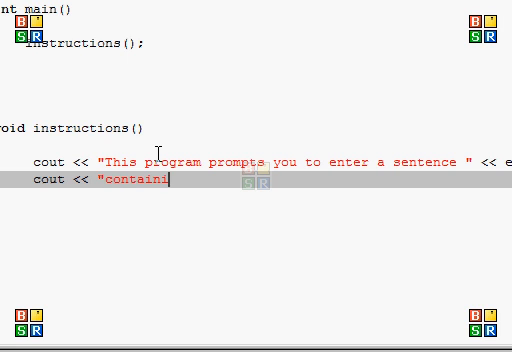
{"action": "type", "text": "ng 4 wor"}
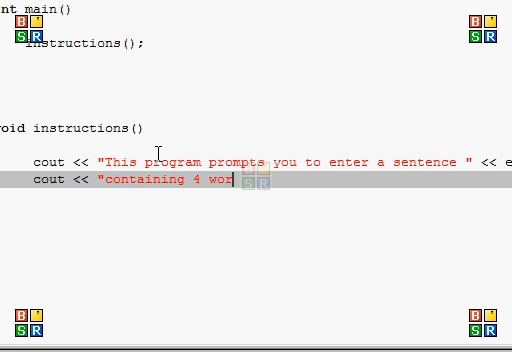
{"action": "type", "text": "ds and it r"}
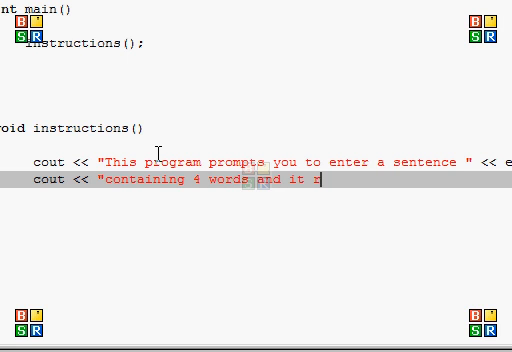
{"action": "type", "text": "earranges"}
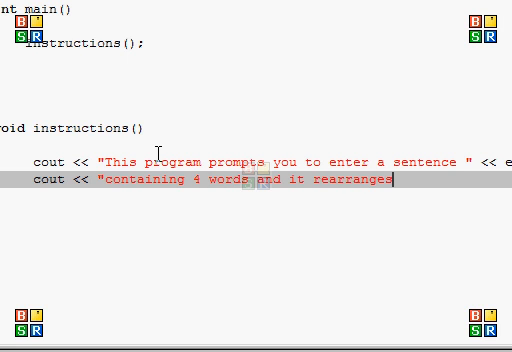
{"action": "type", "text": "the order."}
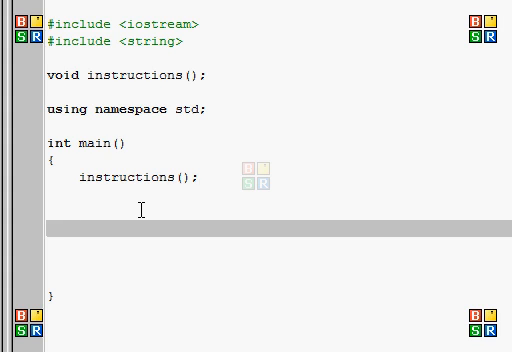
Declare string sentence, word1, word2, word3, word4 in main
{"action": "type", "text": "string sen"}
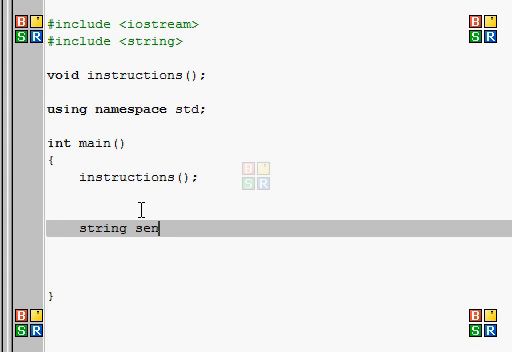
{"action": "type", "text": "tence,"}
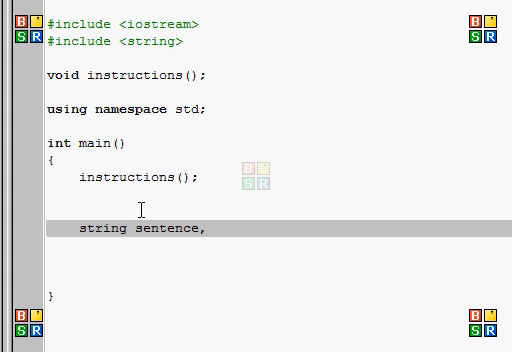
{"action": "type", "text": "wor"}
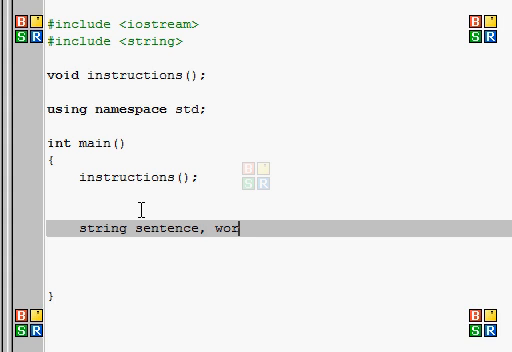
{"action": "type", "text": "d1"}
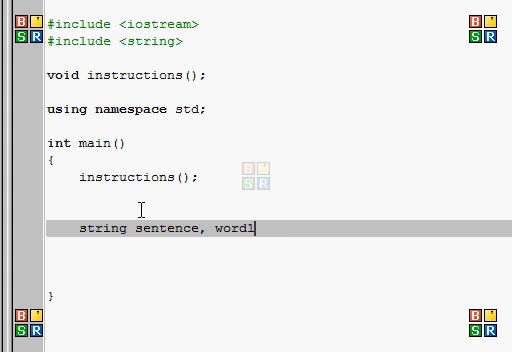
{"action": "type", "text": ", word2, wc"}
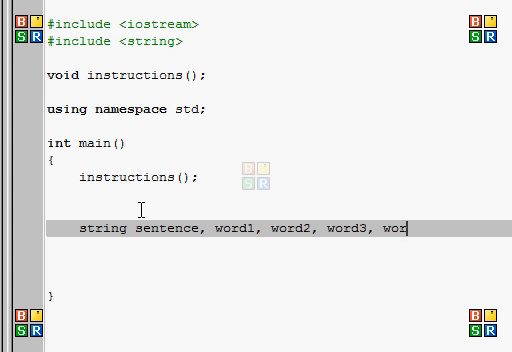
{"action": "type", "text": "d4"}
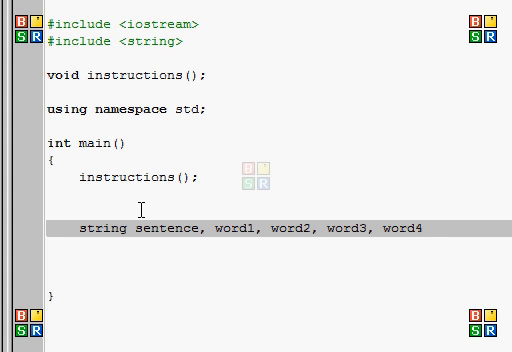
{"action": "type", "text": ";"}
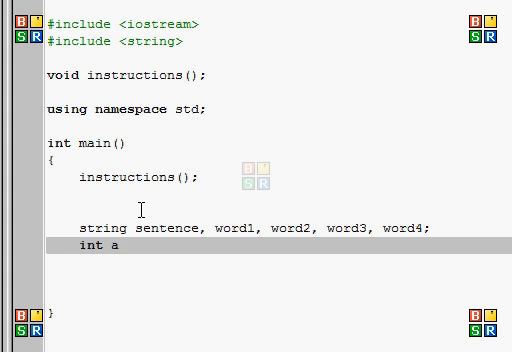
Declare int a with a comment about locating spaces between words to extract them
{"action": "type", "text": "; //"}
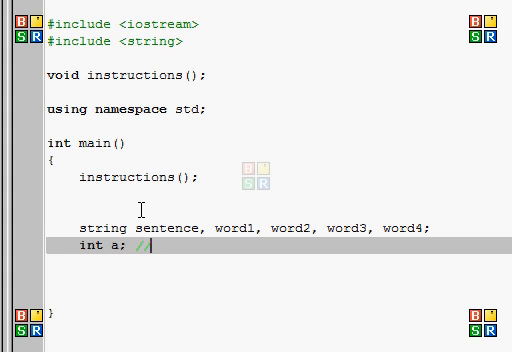
{"action": "type", "text": "locate the spaces in bet"}
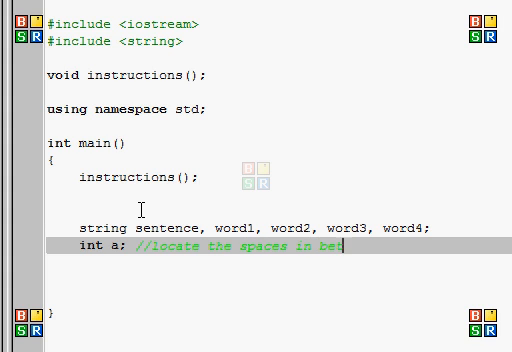
{"action": "type", "text": "ween the words"}
{"action": "type", "text": "//in order to"}
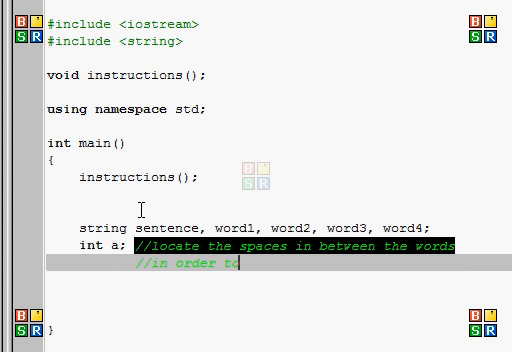
{"action": "type", "text": "extract"}
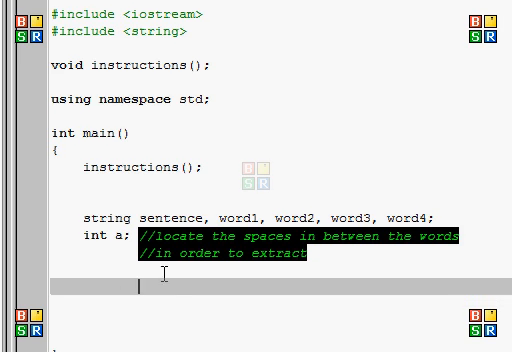
Prompt "Enter a sentence containing 4 words : " and read it with getline(cin, sentence)
{"action": "scroll", "scroll_direction": "down", "scroll_amount": 3}
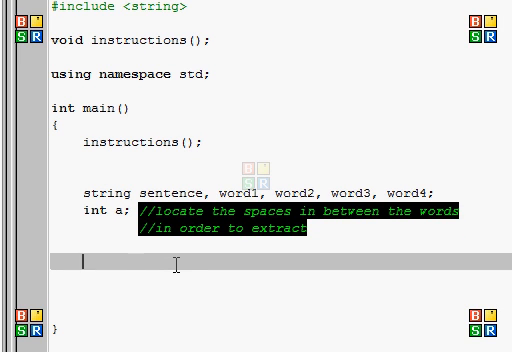
{"action": "type", "text": "cout <<"}
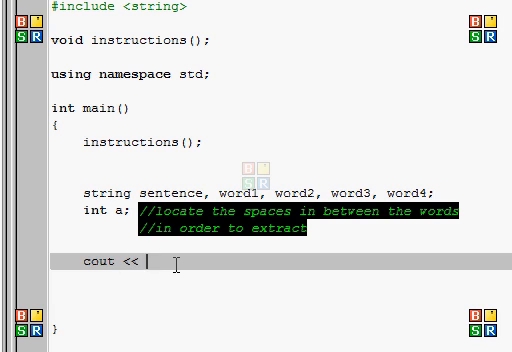
{"action": "type", "text": "\"Enter a sentence contai"}
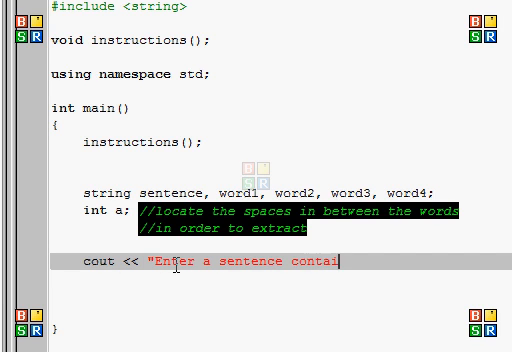
{"action": "type", "text": "ning 4 words : \";"}
{"action": "type", "text": "c"}
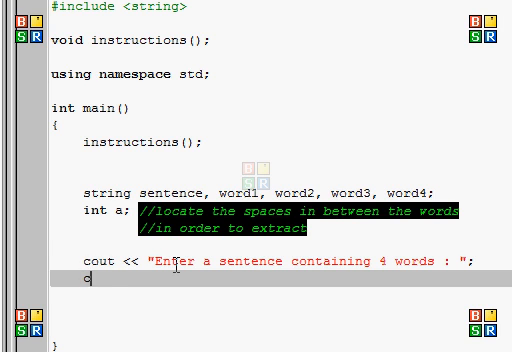
{"action": "type", "text": "et"}
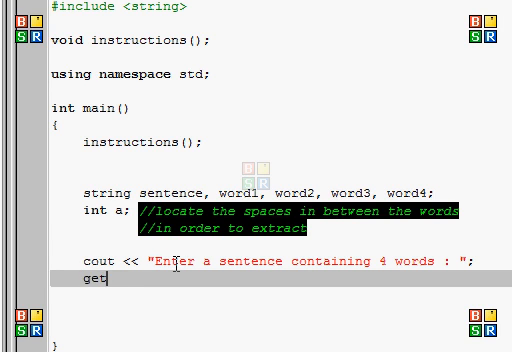
{"action": "type", "text": "line(cin"}
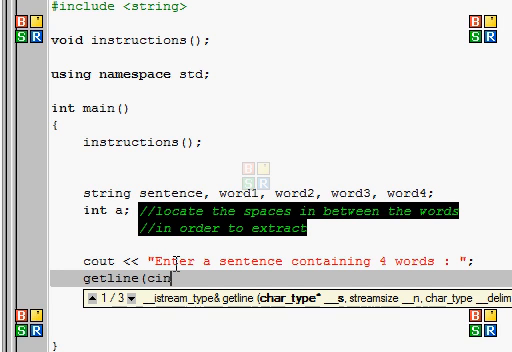
{"action": "type", "text": ",sentence);"}
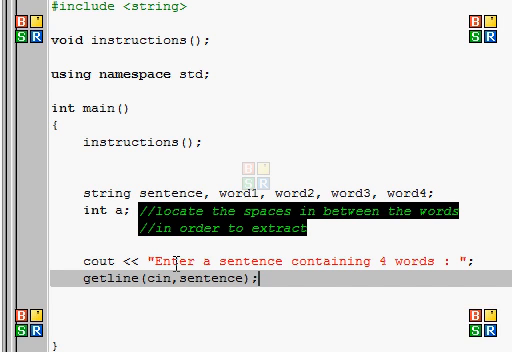
{"action": "scroll", "scroll_direction": "down", "scroll_amount": 3}
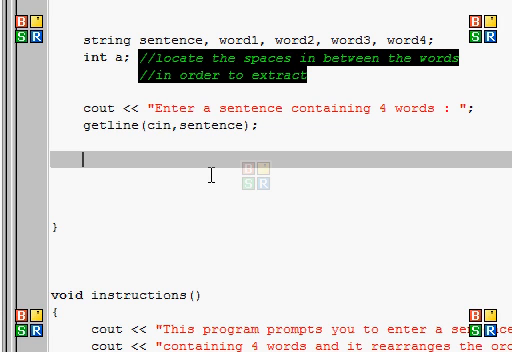
Add a = sentence.find(" "); to locate the first space
{"action": "type", "text": "a ="}
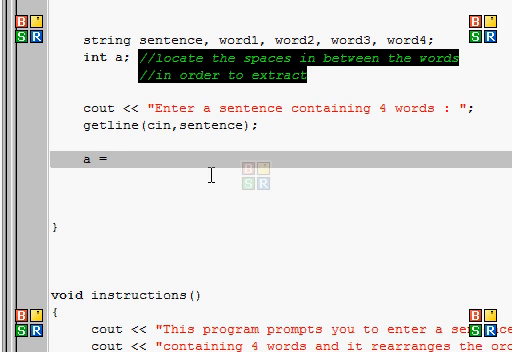
{"action": "left_click", "coordinate": [112, 159]}
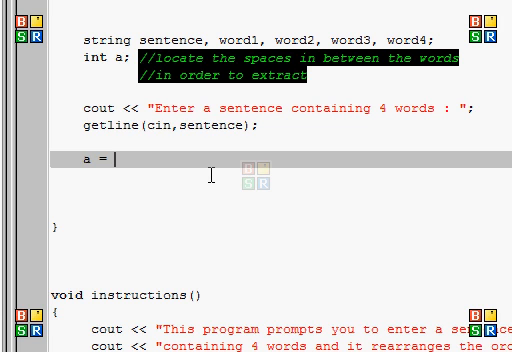
{"action": "type", "text": "sentence"}
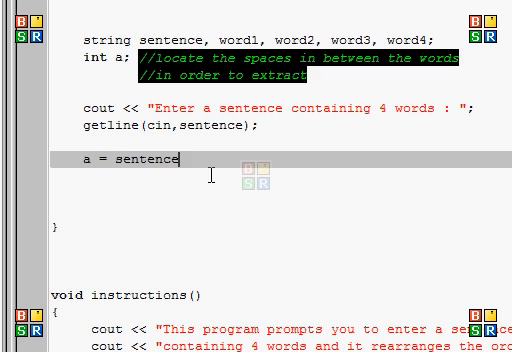
{"action": "type", "text": ".find("}
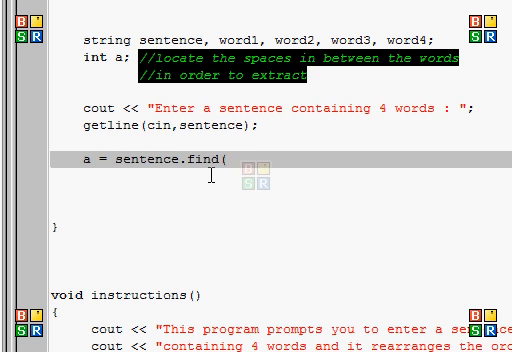
{"action": "type", "text": "\" \");"}
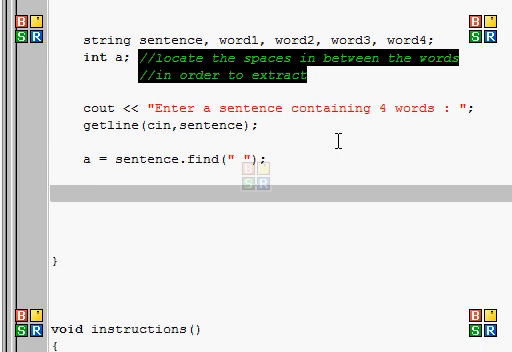
Copy the first word into word1 with word1.assign(sentence, 0, a)
{"action": "type", "text": "word1"}
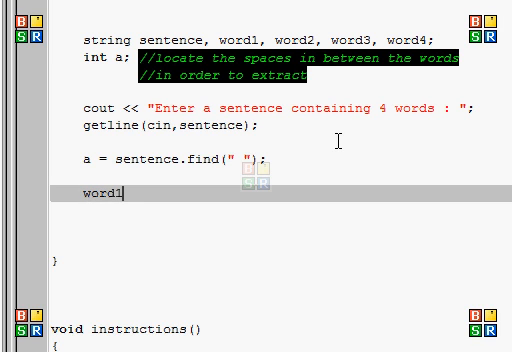
{"action": "type", "text": ".assign("}
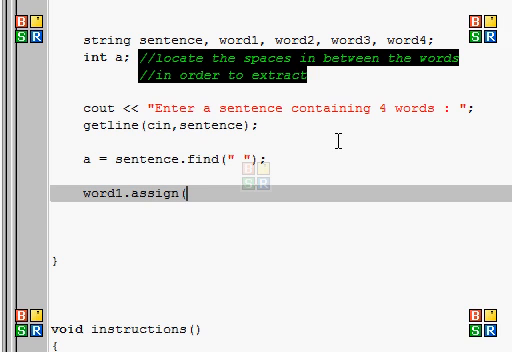
{"action": "type", "text": "sentenc"}
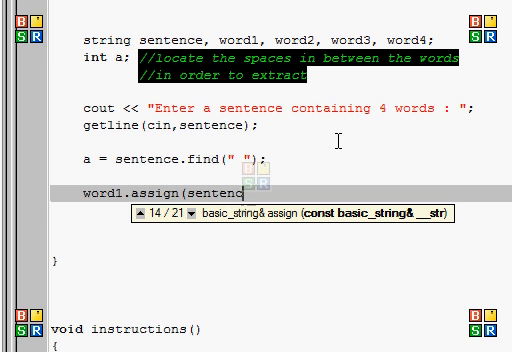
{"action": "type", "text": ","}
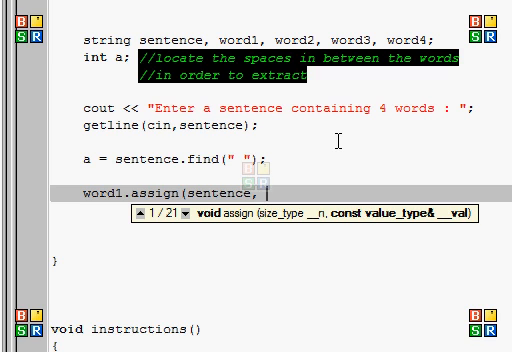
{"action": "type", "text": "0"}
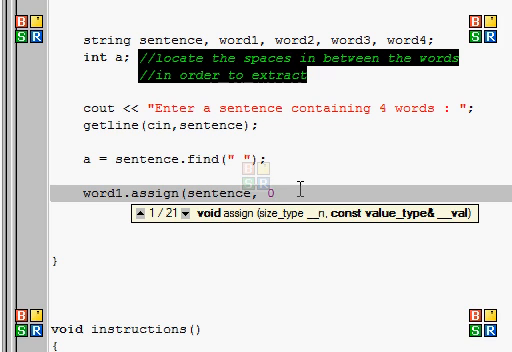
{"action": "type", "text": ","}
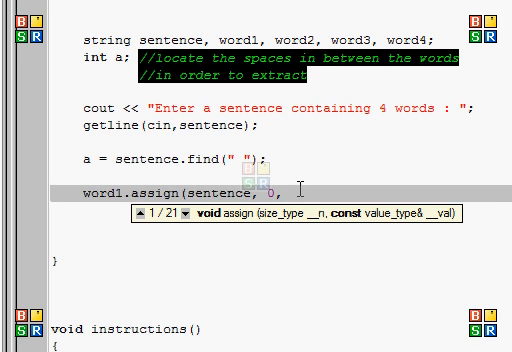
{"action": "type", "text": "a"}
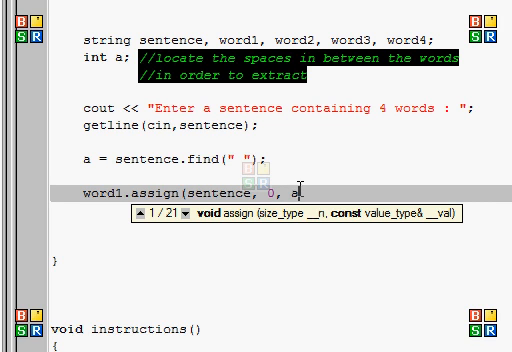
{"action": "type", "text": ");"}
{"action": "type", "text": "s"}
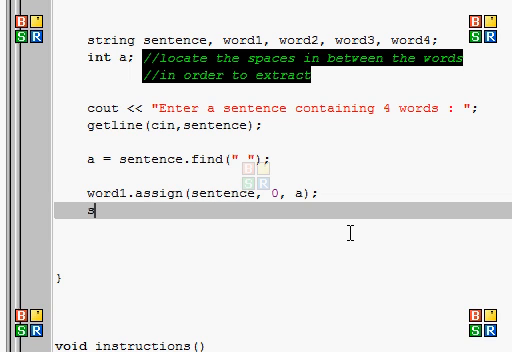
Add sentence.erase(0, a + 1); to drop the first word and its space
{"action": "type", "text": "entence.erase"}
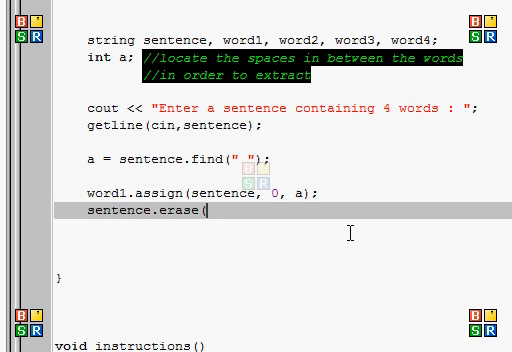
{"action": "type", "text": "("}
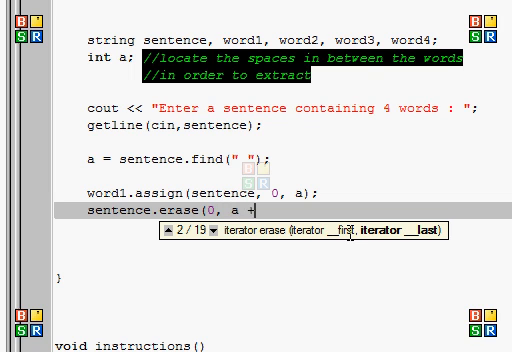
{"action": "type", "text": "1);"}
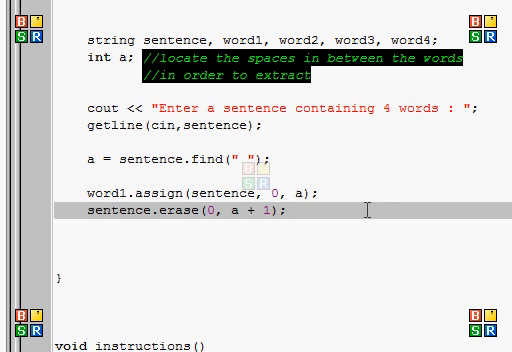
{"action": "type", "text": "a ="}
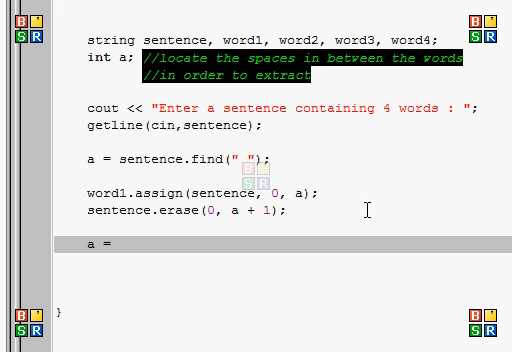
Find the next space and copy the second word with word2.assign(sentence, 0, a)
{"action": "type", "text": "sentnec"}
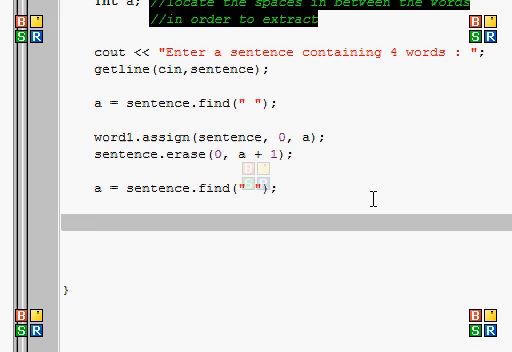
{"action": "type", "text": "word2"}
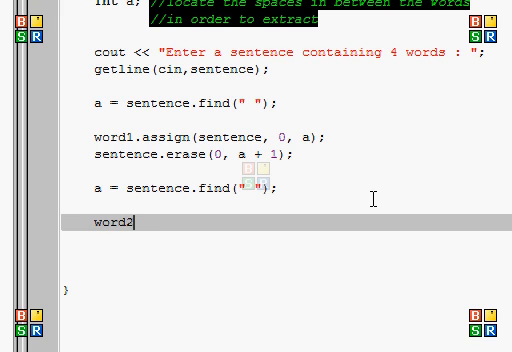
{"action": "type", "text": ".assign("}
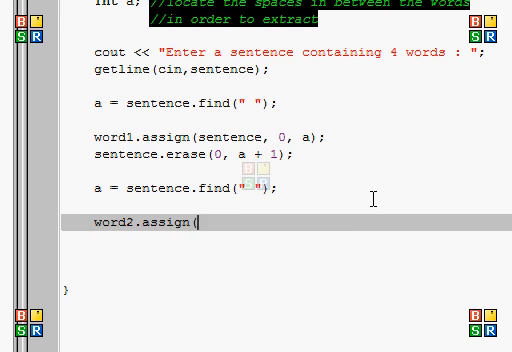
{"action": "type", "text": "sentence,"}
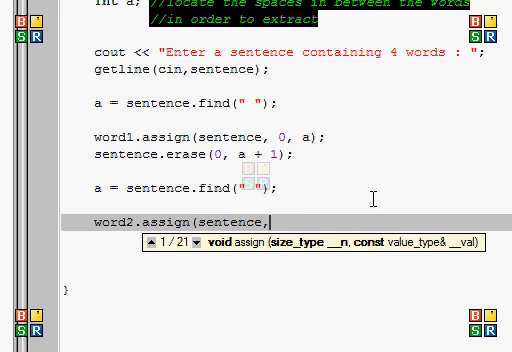
{"action": "type", "text": "0,"}
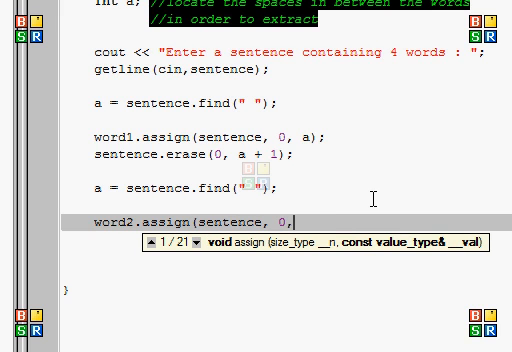
{"action": "type", "text": "a);"}
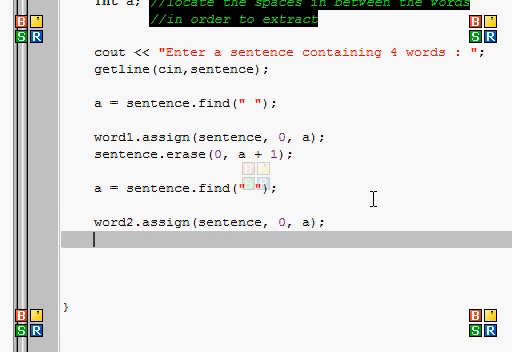
Remove the second word from the sentence with sentence.erase(0, a + 1)
{"action": "type", "text": "sente"}
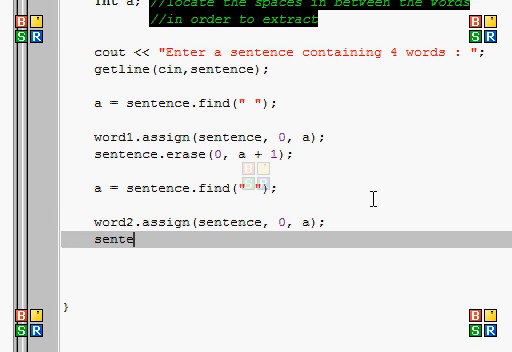
{"action": "type", "text": "nce.era"}
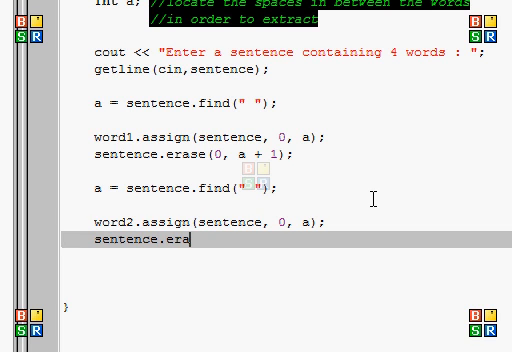
{"action": "type", "text": "se(0,"}
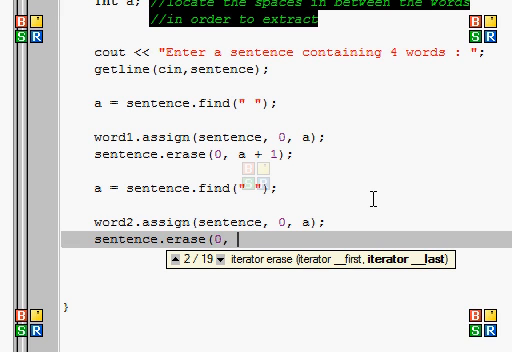
{"action": "type", "text": "a + 1);"}
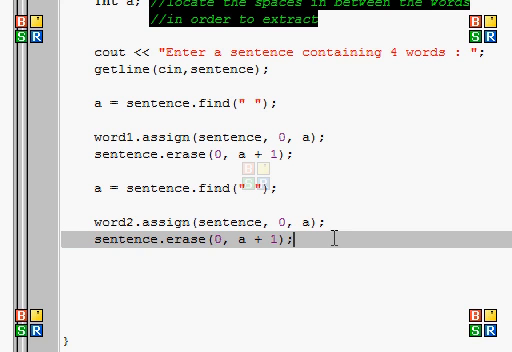
Scroll down the editor to where the word3 and word4 extraction lines go
{"action": "scroll", "scroll_direction": "down", "scroll_amount": 3}
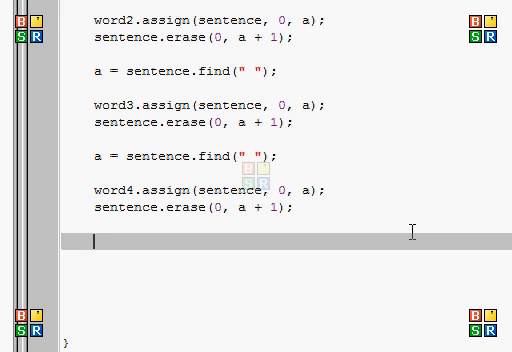
Write cout << word4 << " " << word3 << " " << word1 << " " << word2 << endl;
{"action": "type", "text": "cout <<"}
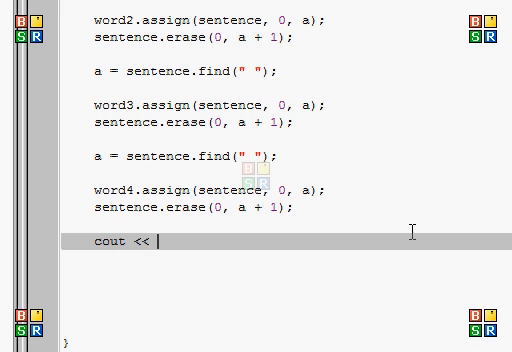
{"action": "type", "text": "word4"}
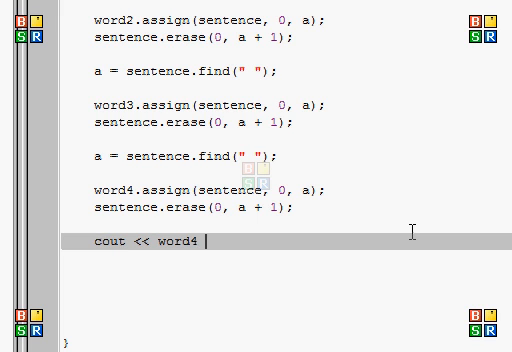
{"action": "type", "text": "<< \" \" <<"}
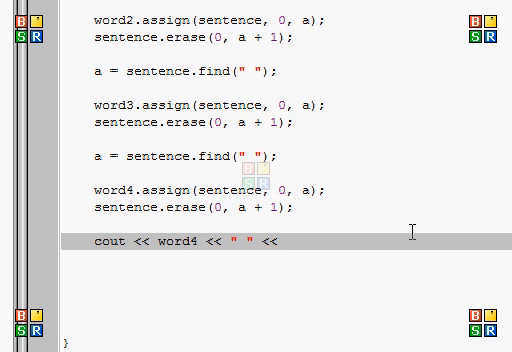
{"action": "type", "text": "word3 <"}
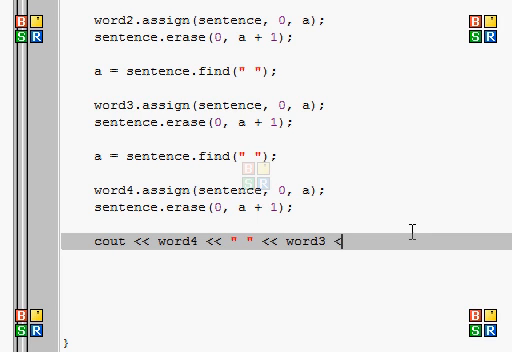
{"action": "type", "text": "\" \" <<"}
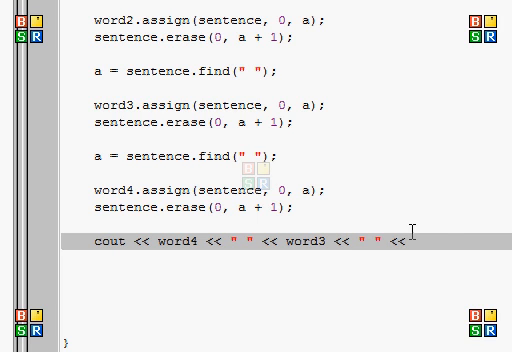
{"action": "type", "text": "word 1"}
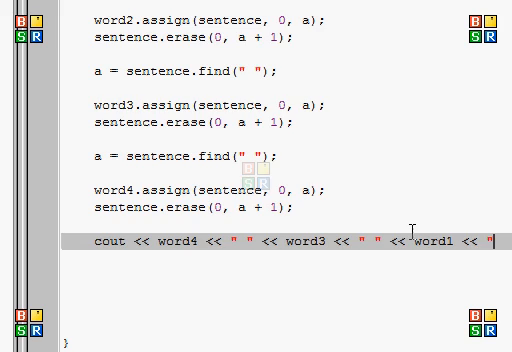
{"action": "scroll", "scroll_direction": "right", "scroll_amount": 3}
{"action": "type", "text": " \" <<"}
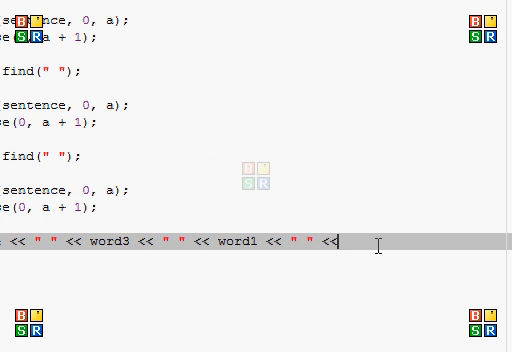
{"action": "type", "text": "word2 << endl <<"}
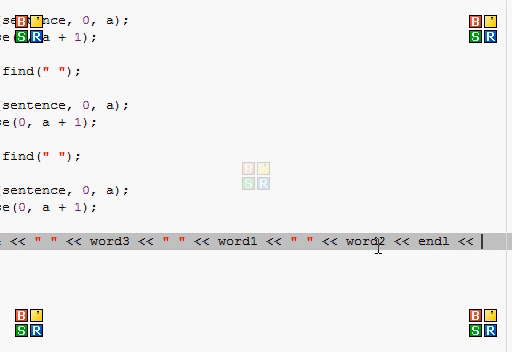
{"action": "type", "text": "en"}
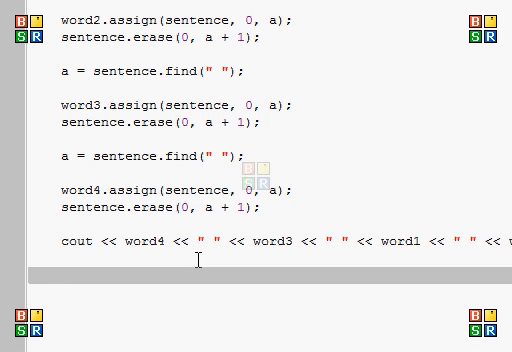
Add system("pause"); after the output line
{"action": "type", "text": "system(\""}
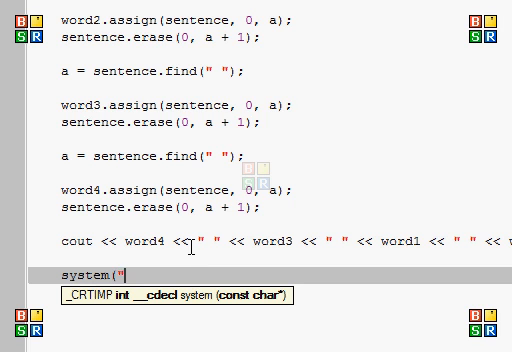
{"action": "type", "text": "pause\")"}
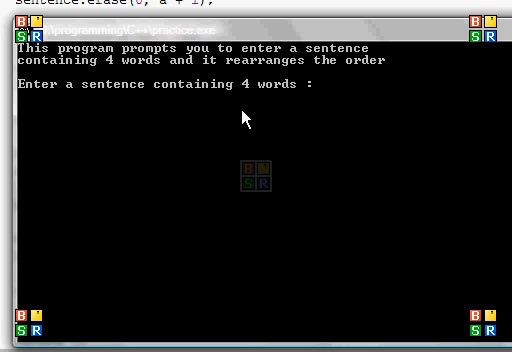
{"action": "mouse_move", "coordinate": [283, 112]}
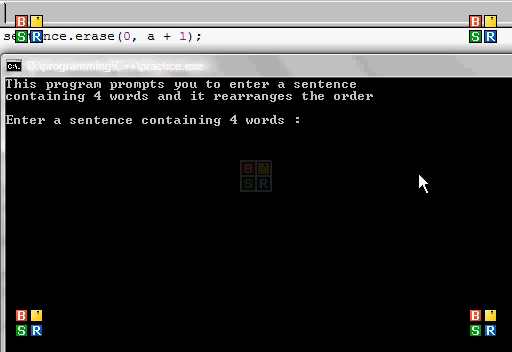
Enter the sentence 'my name is bob' at the console prompt
{"action": "type", "text": "my name is bob"}
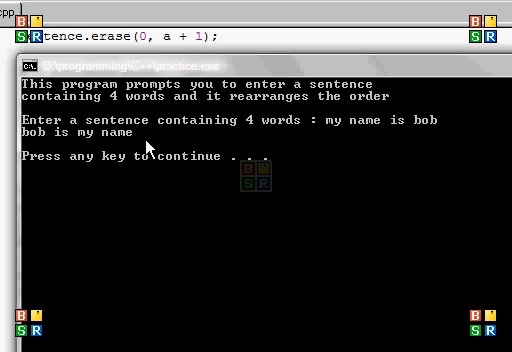
{"action": "mouse_move", "coordinate": [168, 150]}
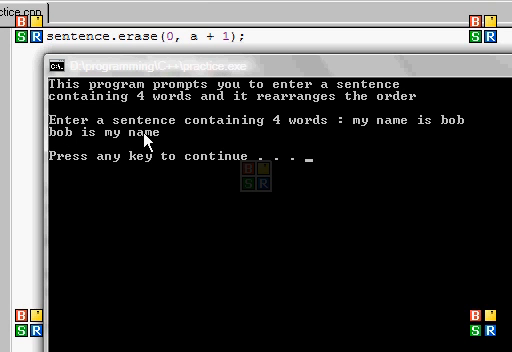
{"action": "mouse_move", "coordinate": [169, 180]}
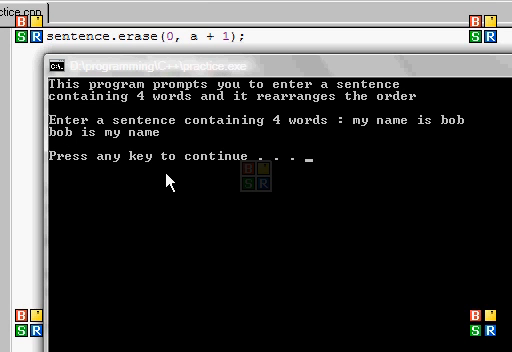